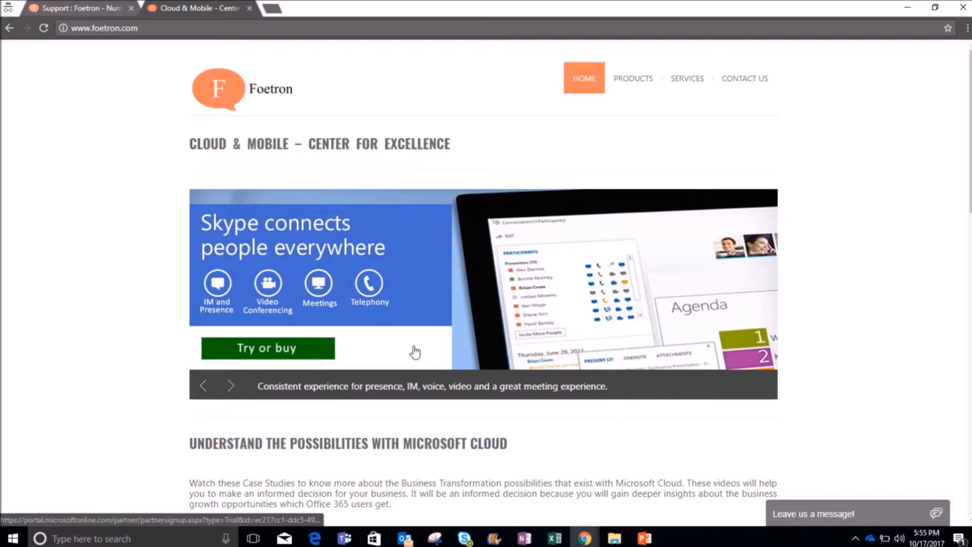
Page through the featured slides and follow the 'Dedicated support for Office 365' banner to cloud.foetron.com
click(231, 386)
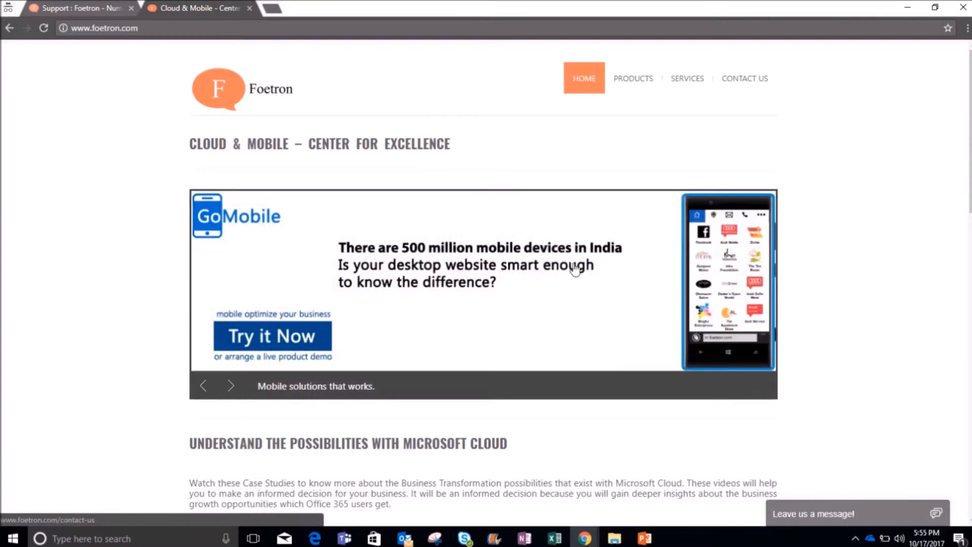
click(230, 386)
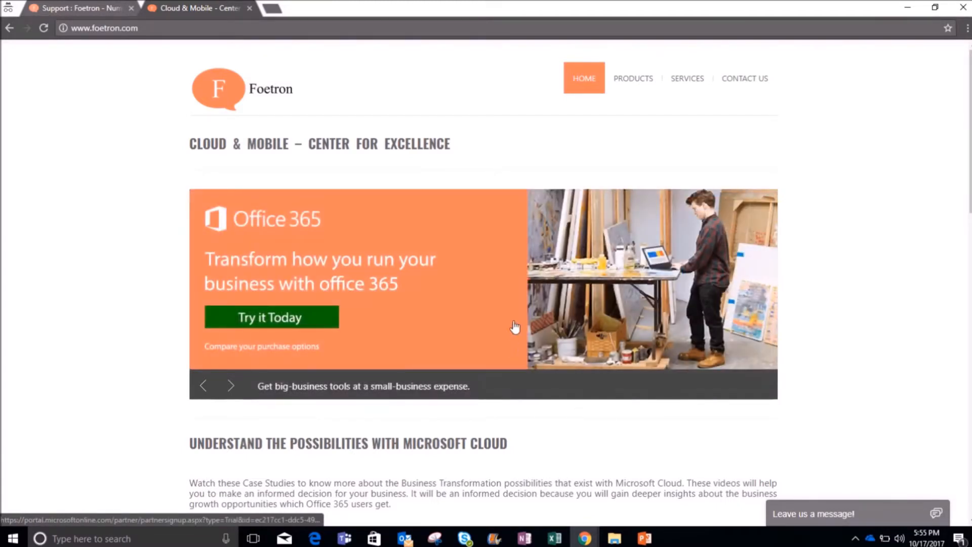
mouse_move(656, 312)
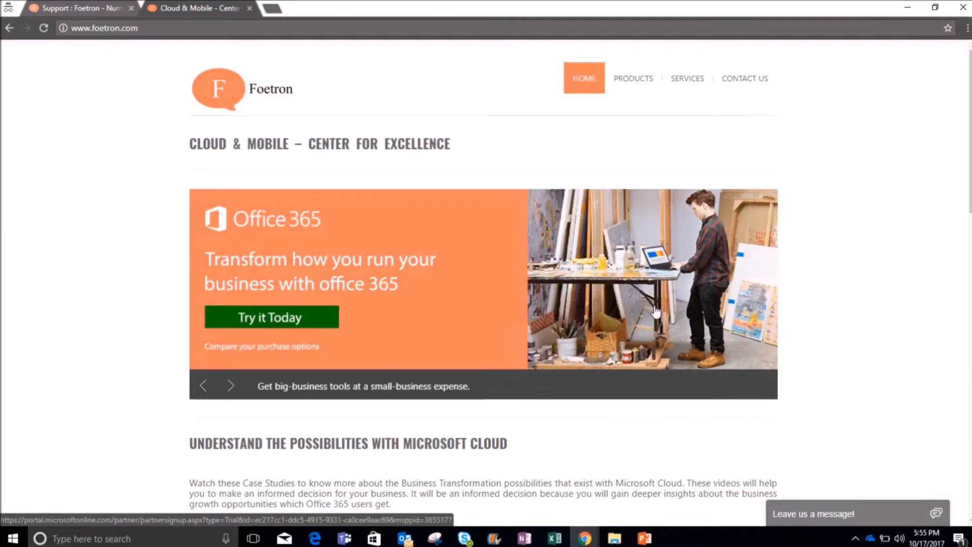
click(231, 386)
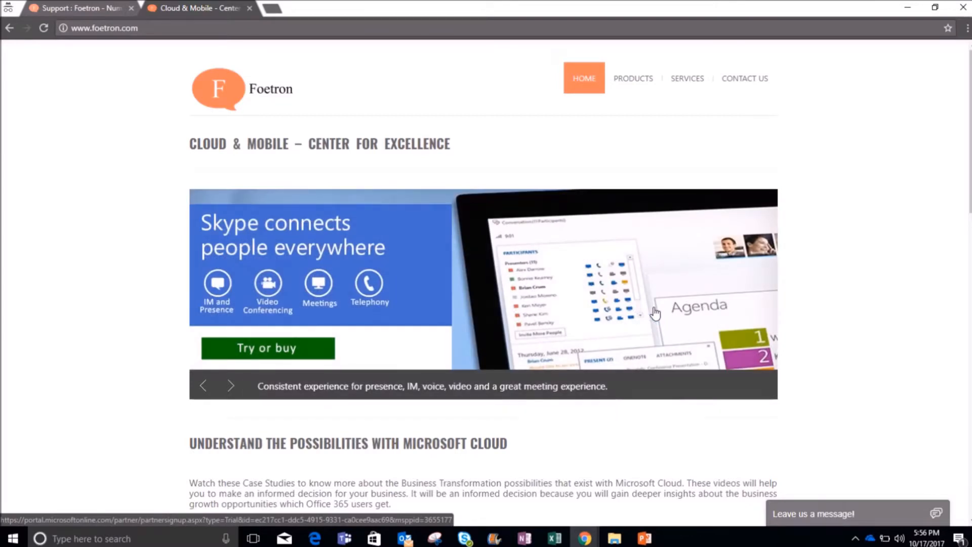
click(231, 386)
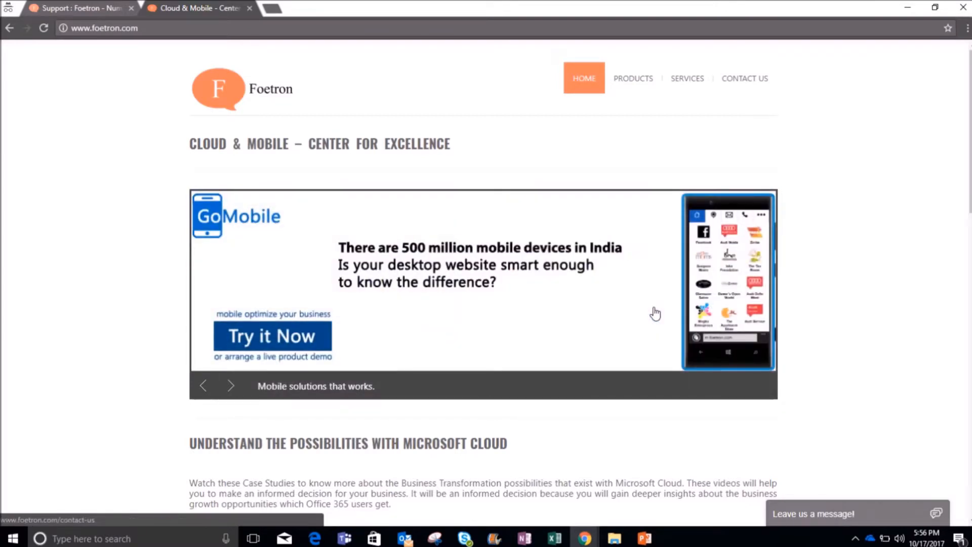
click(231, 386)
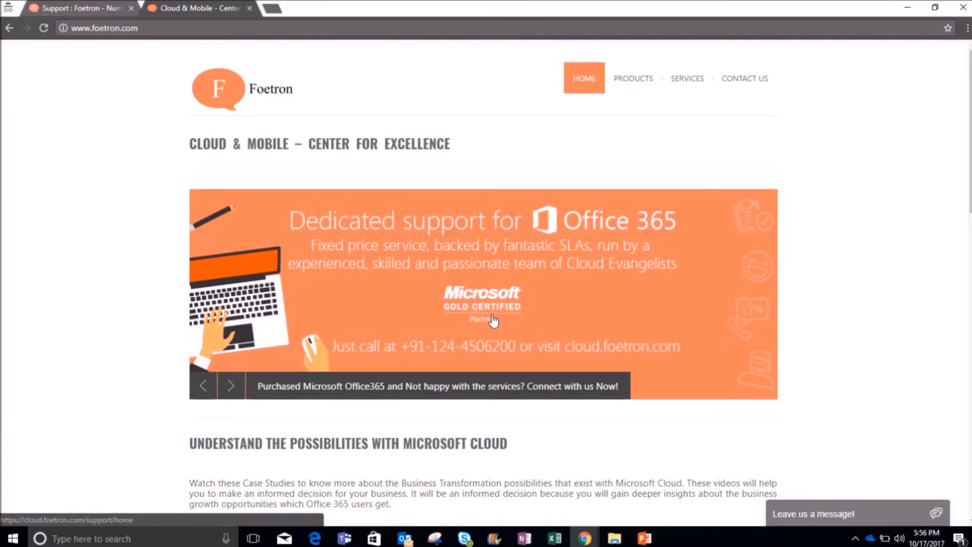
click(230, 385)
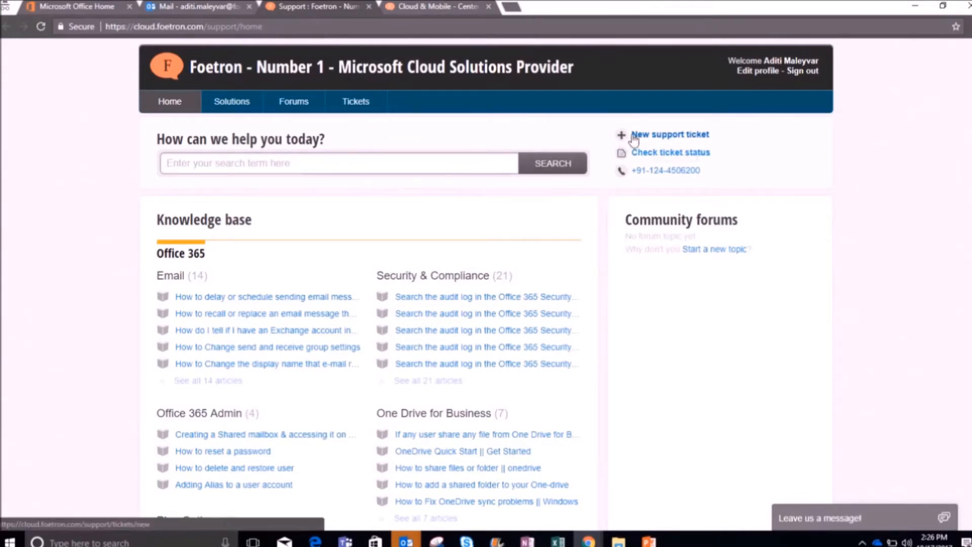
Start a new support ticket from the portal home page
click(669, 134)
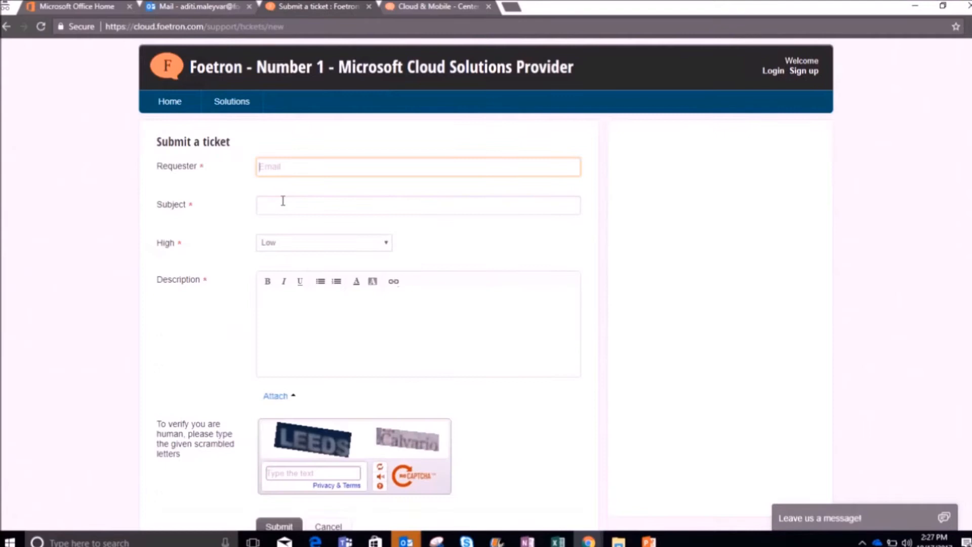
mouse_move(310, 166)
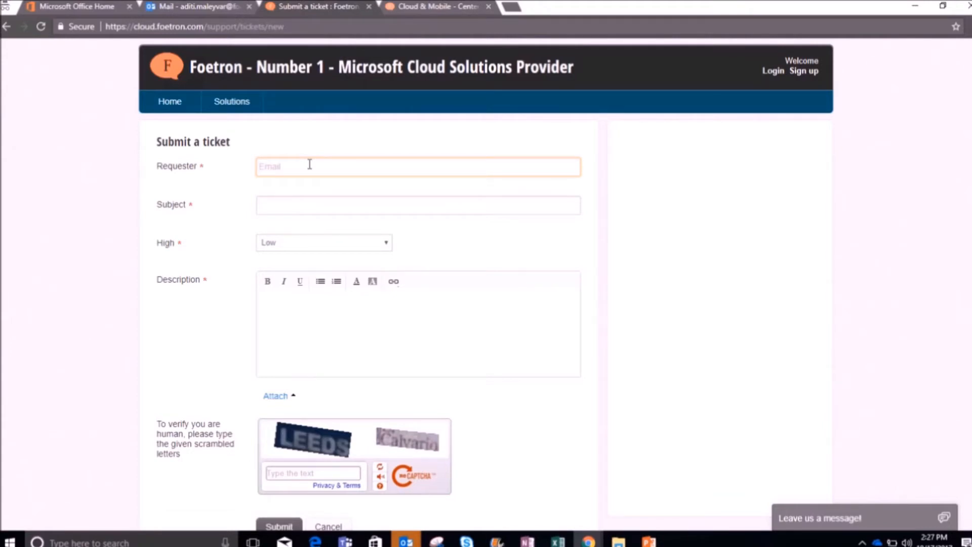
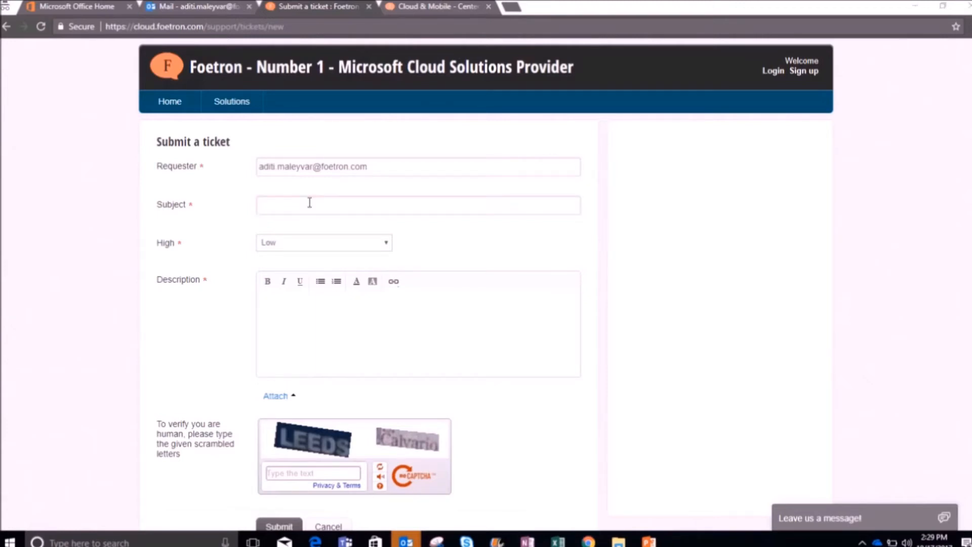
text(Problem in searching E-mails in by inbox)
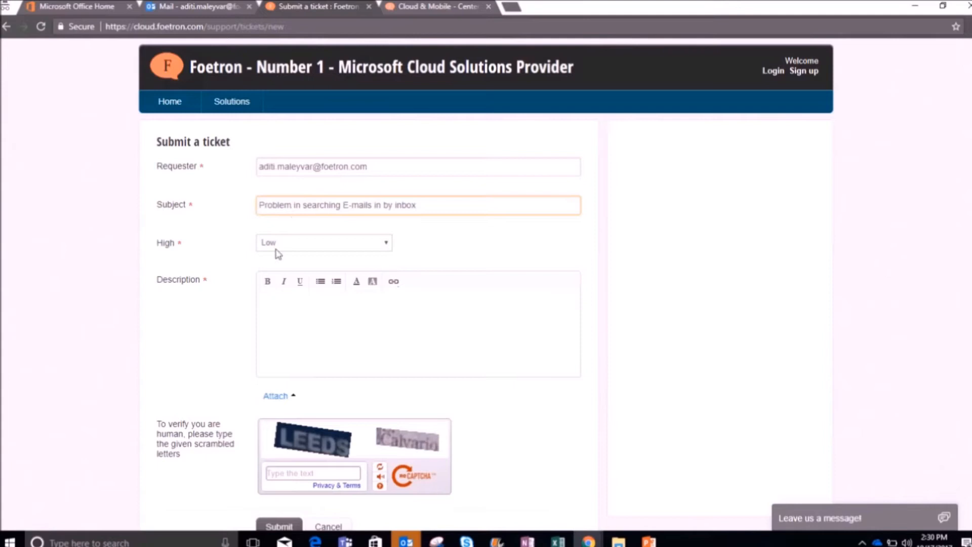
mouse_move(389, 244)
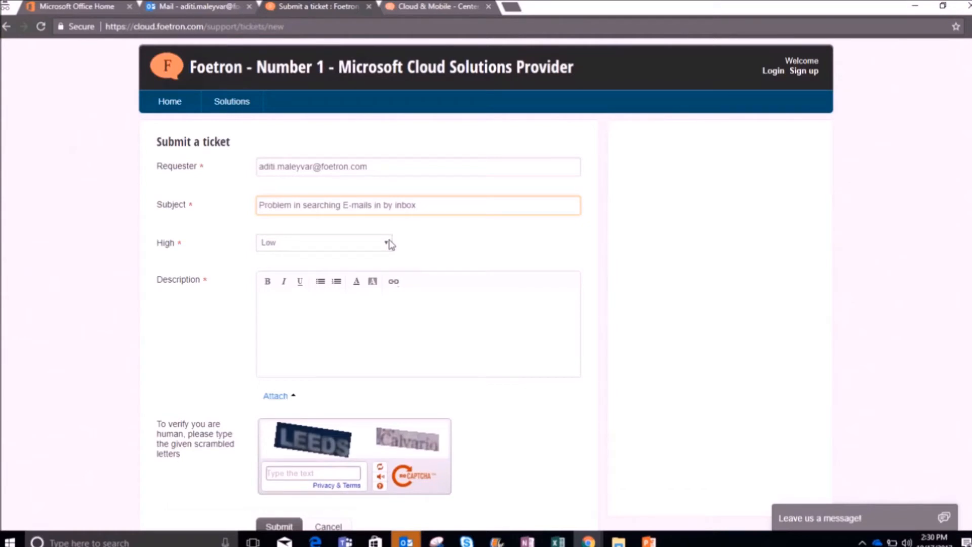
Set the ticket priority to Urgent
click(322, 242)
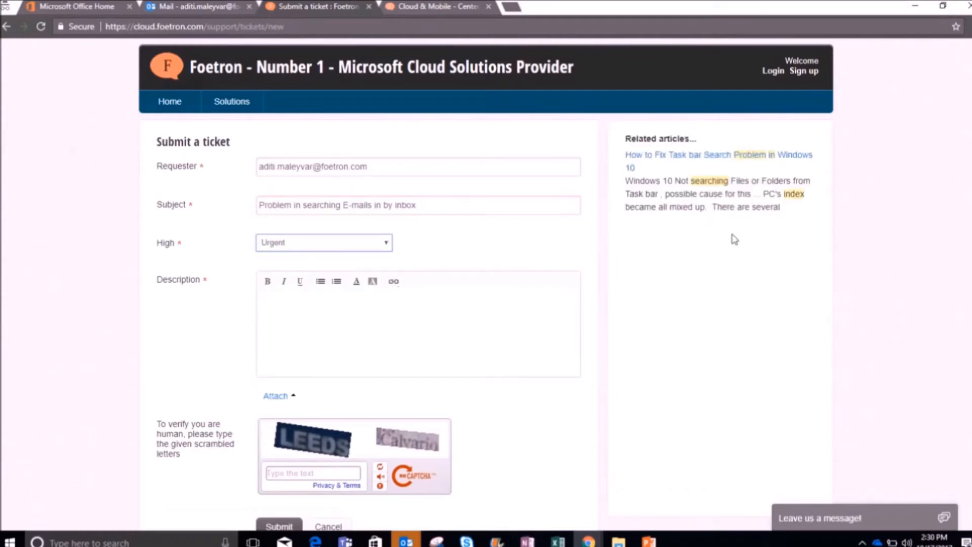
mouse_move(701, 172)
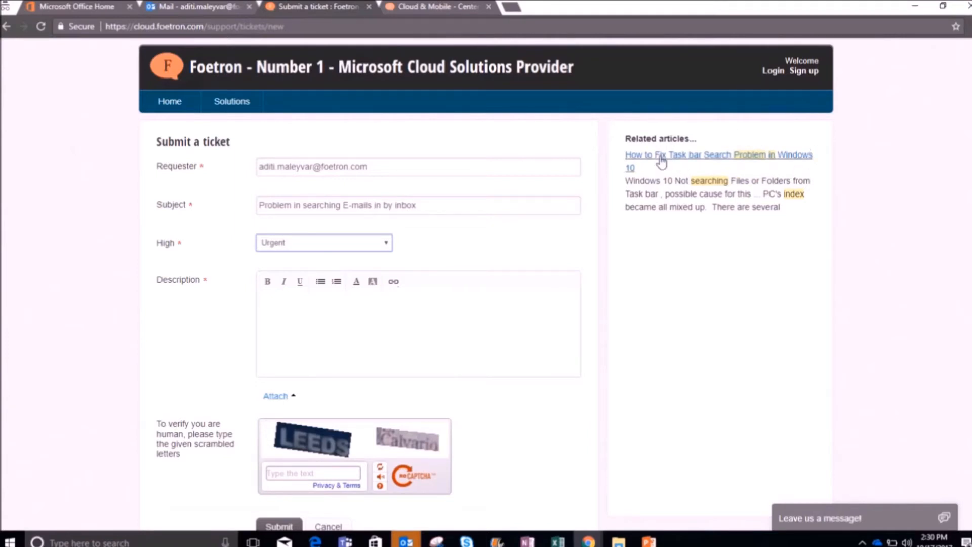
mouse_move(355, 213)
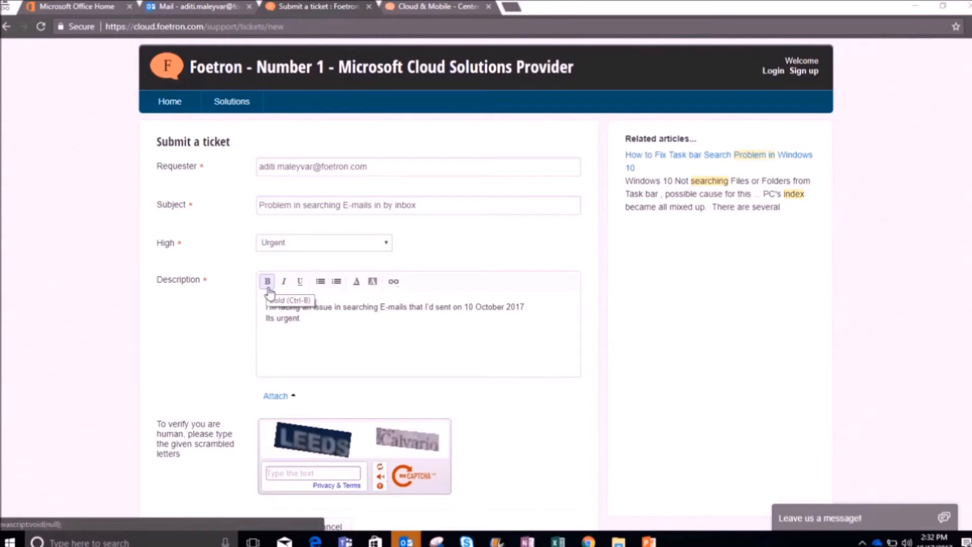
mouse_move(393, 282)
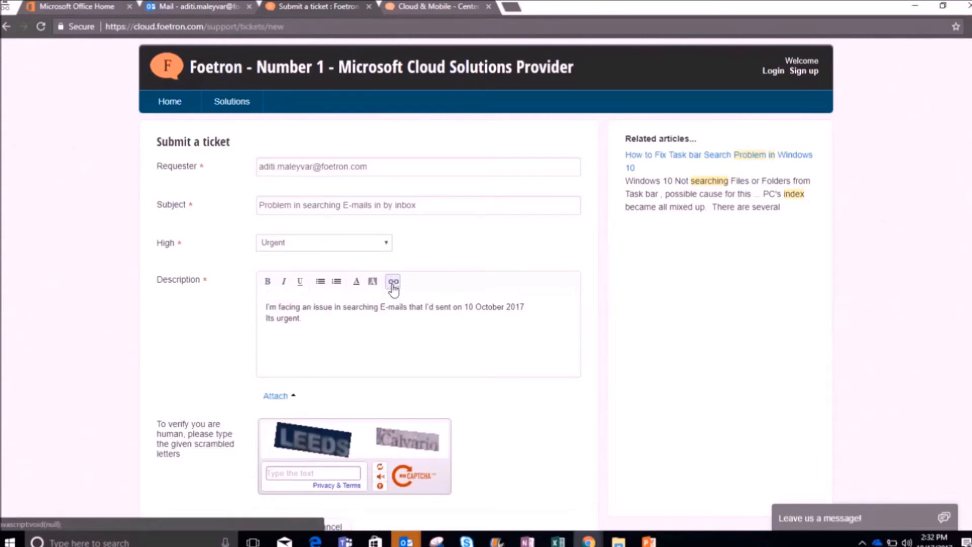
click(393, 282)
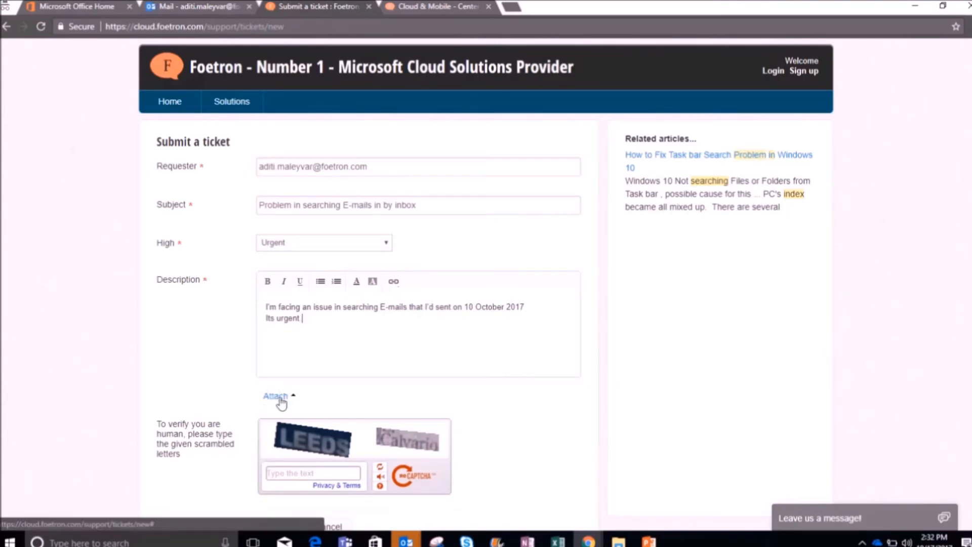
click(276, 396)
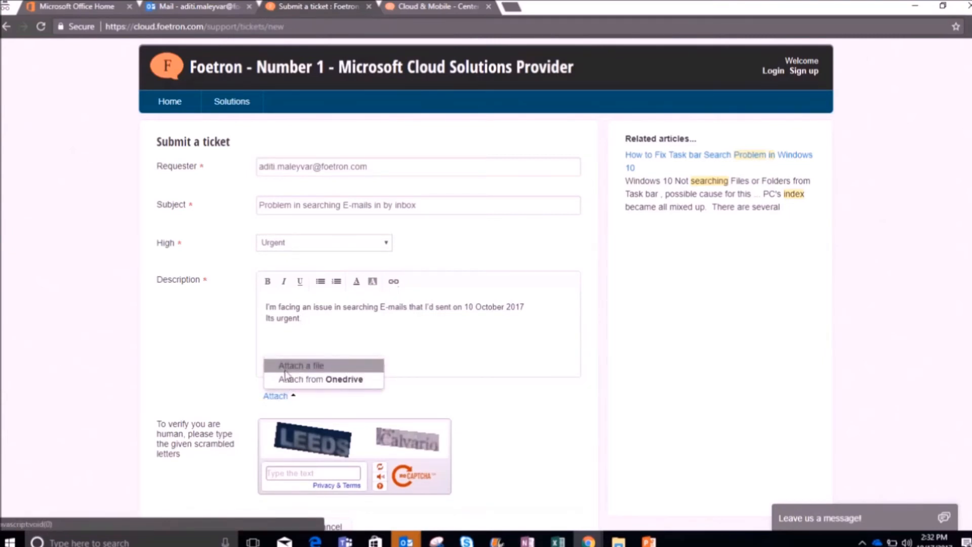
mouse_move(339, 383)
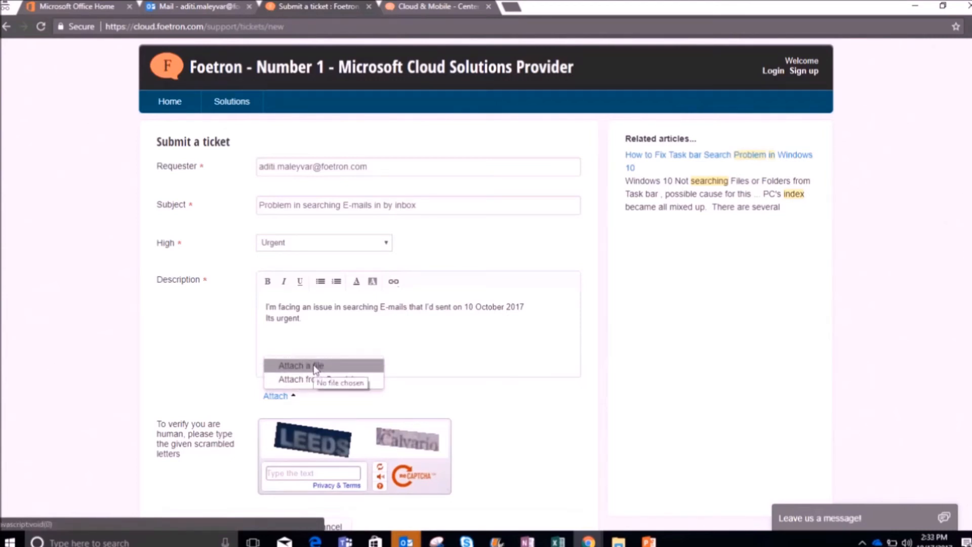
click(301, 366)
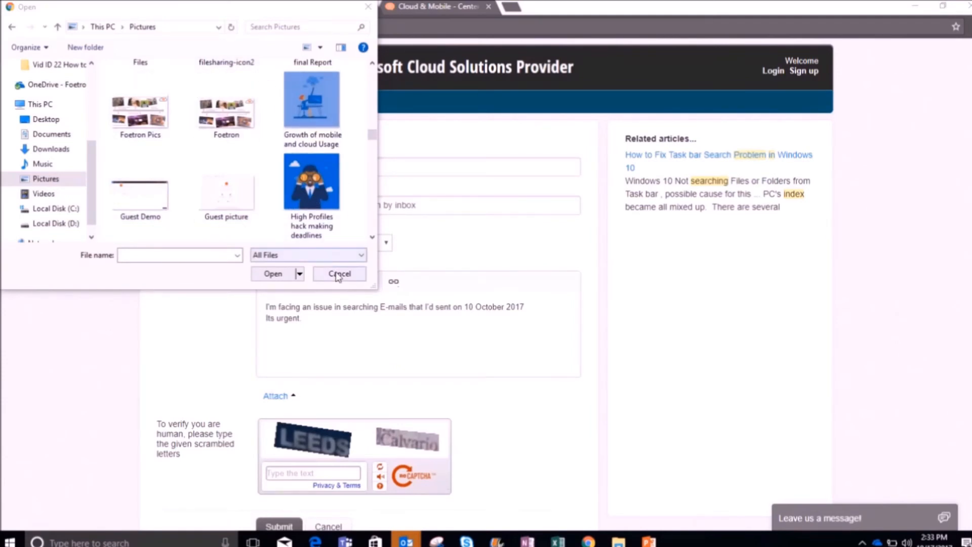
click(339, 273)
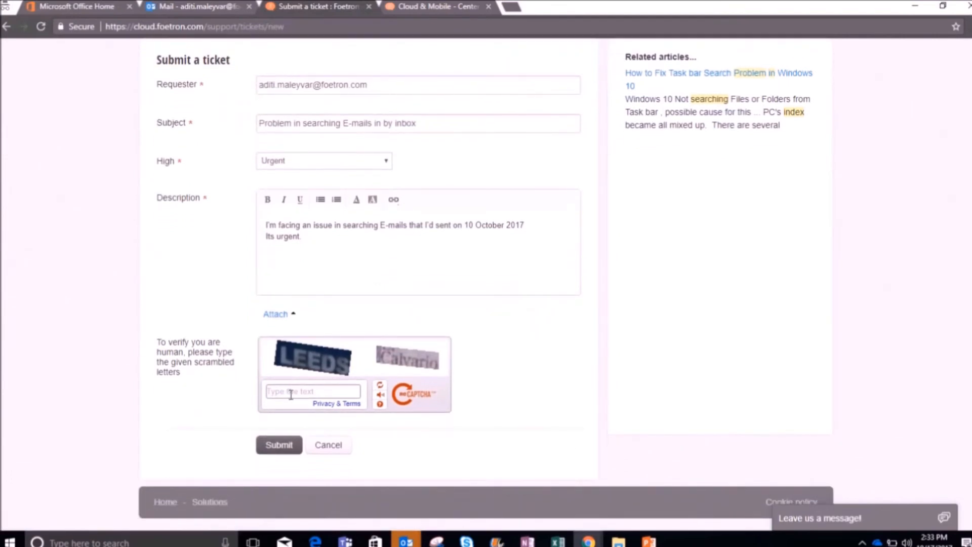
Enter the captcha 'LEEDS Calvario' and submit the ticket, returning to the home page
text(LEEDS Calvario)
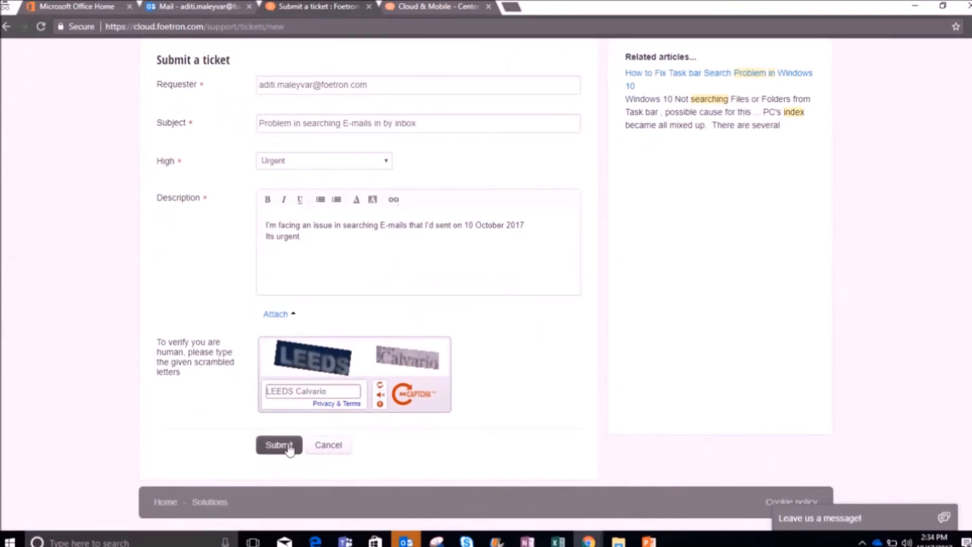
click(279, 444)
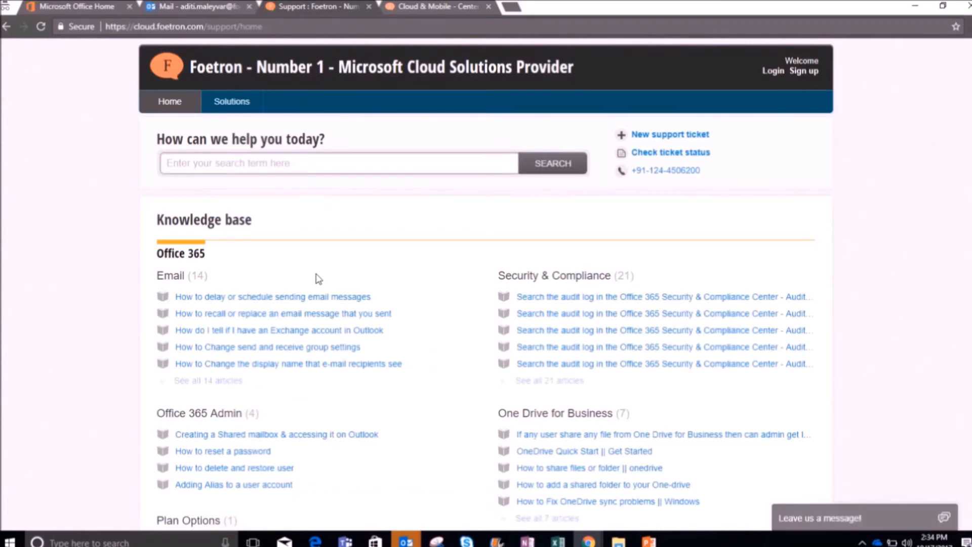
mouse_move(645, 269)
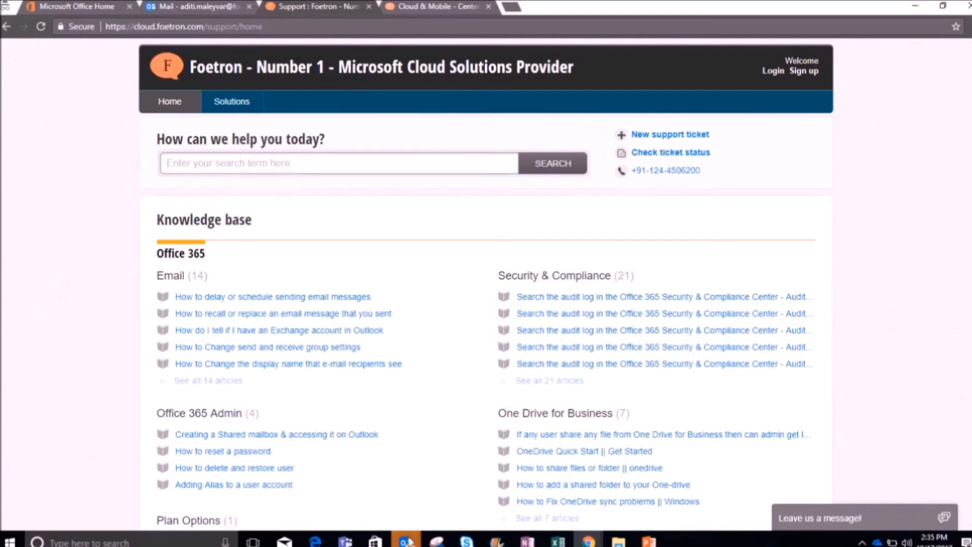
click(405, 541)
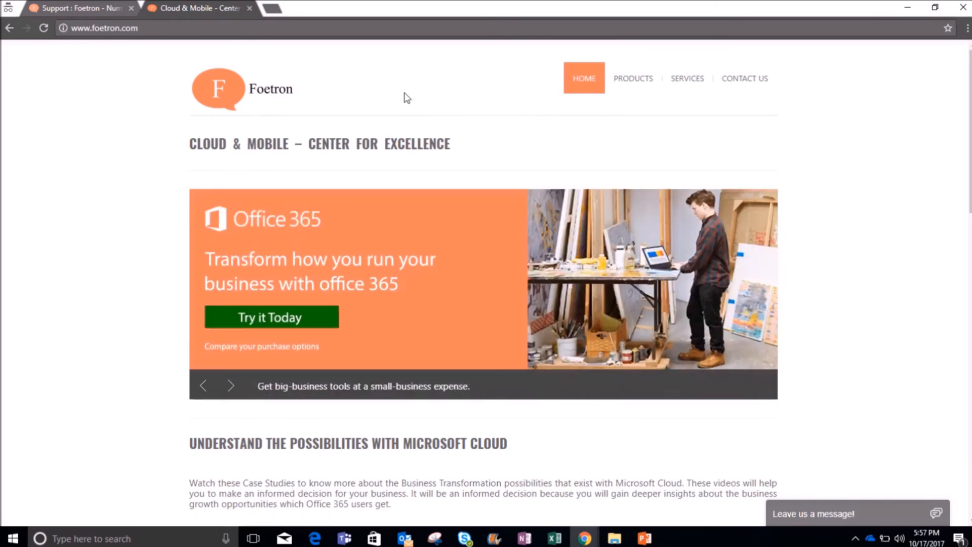
mouse_move(297, 146)
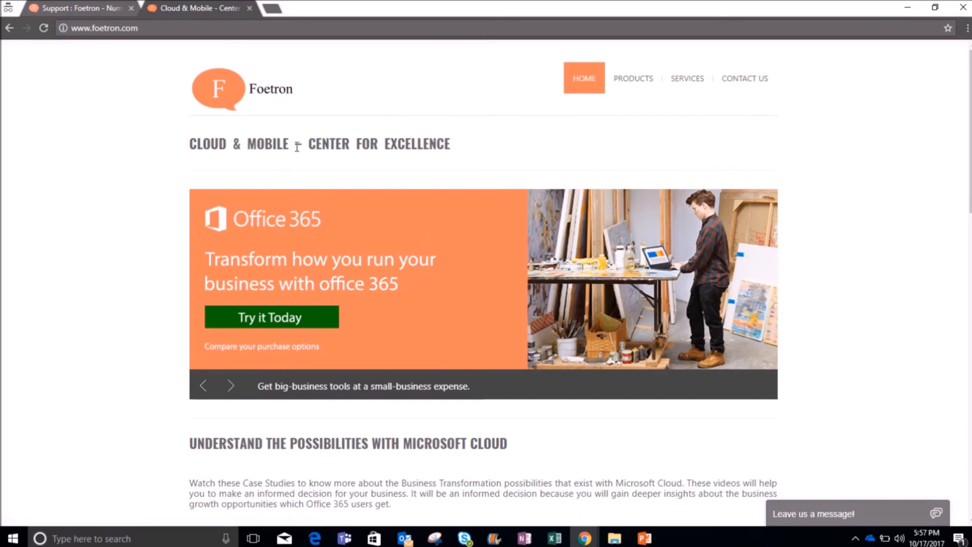